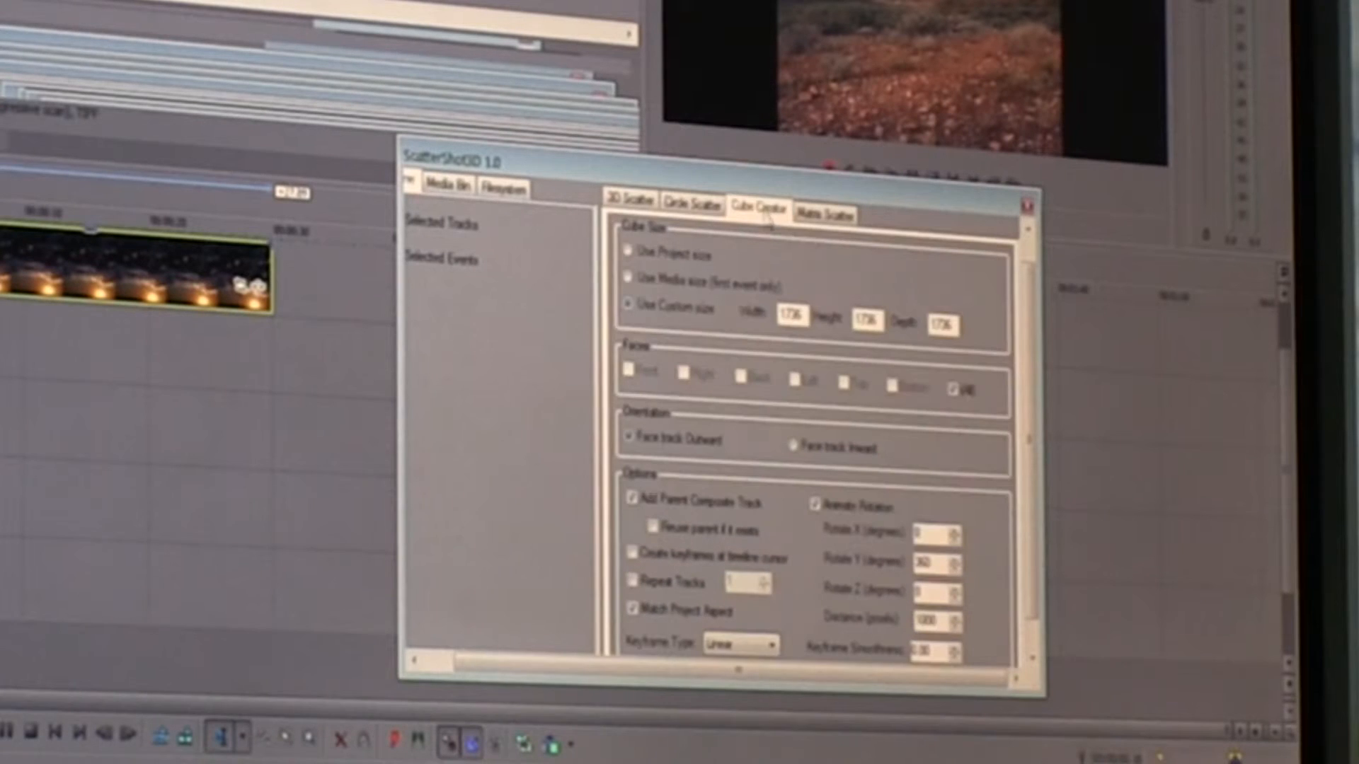
- Build a rotating cube from the six tracks with Cube Creator at custom size 1736, all faces, Y 360
click(829, 206)
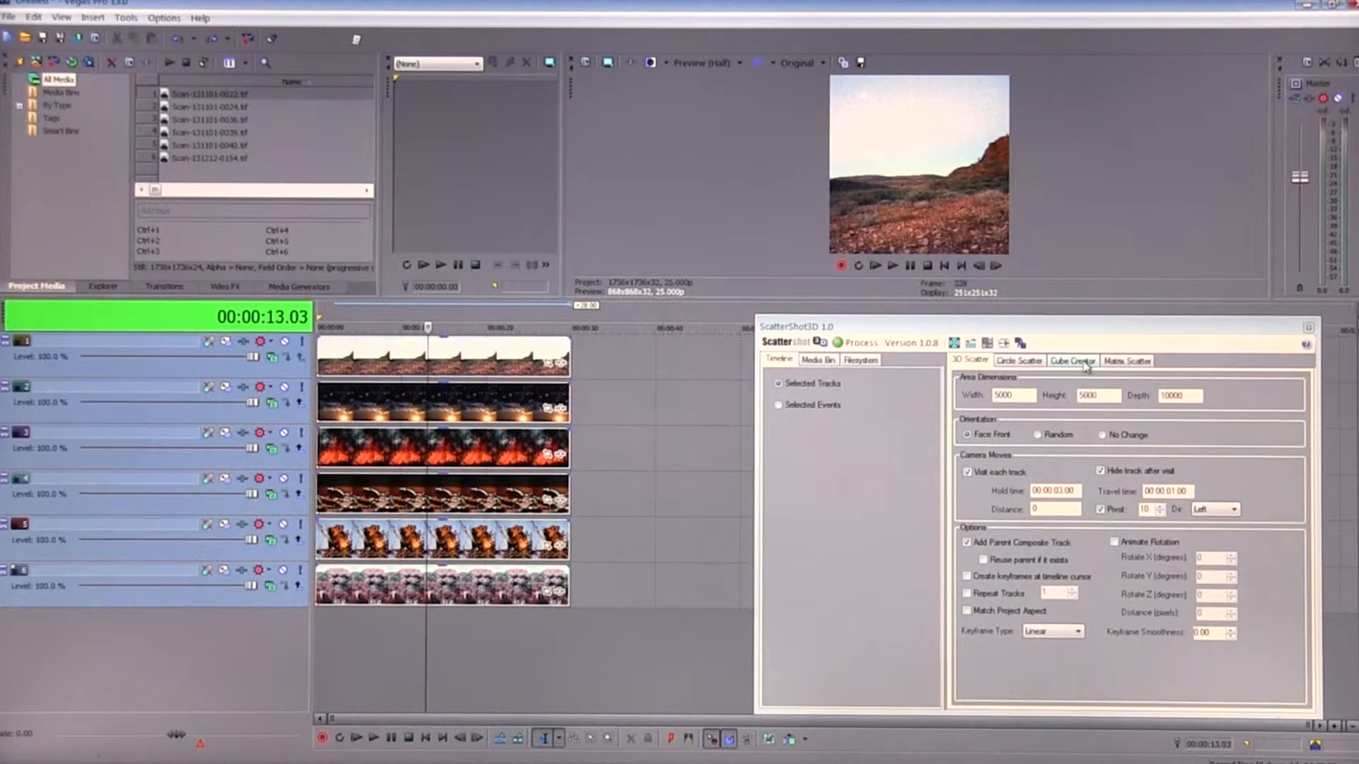
click(1073, 360)
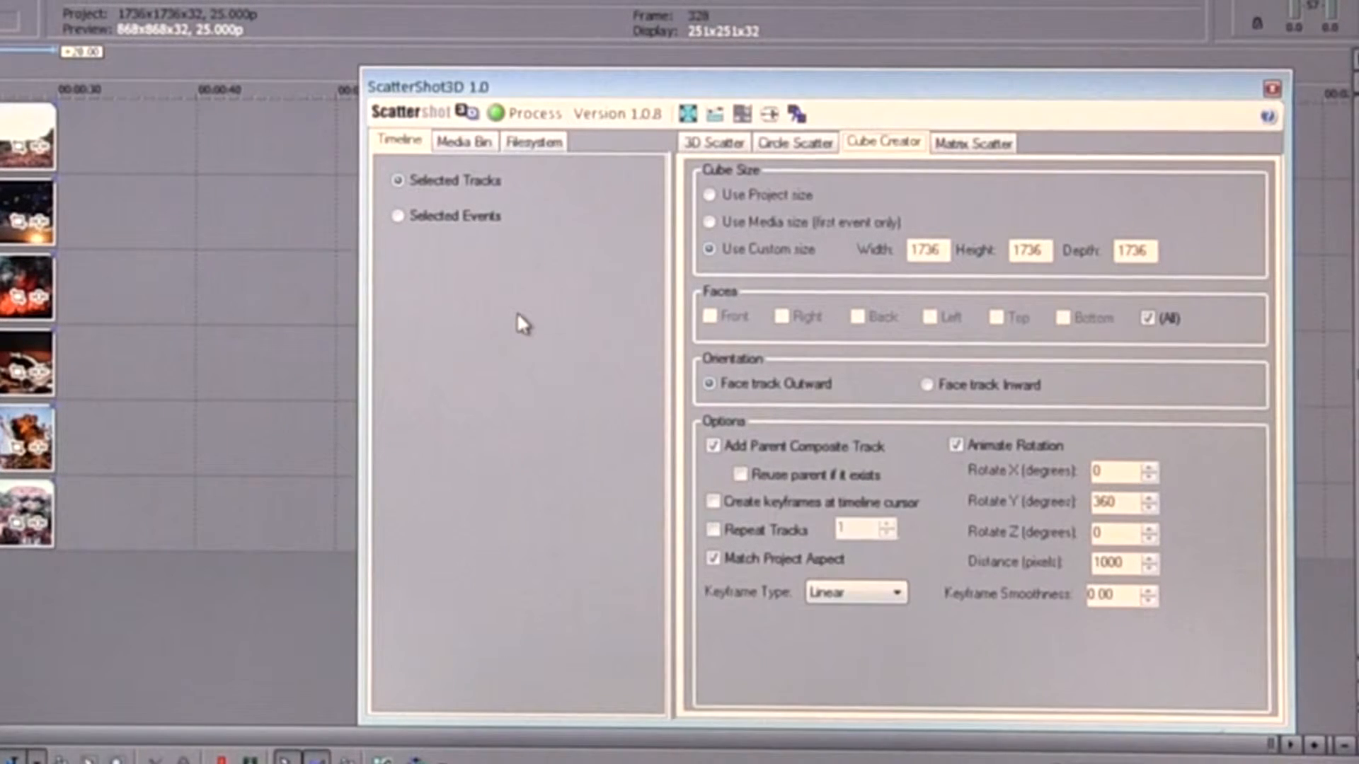
mouse_move(533, 121)
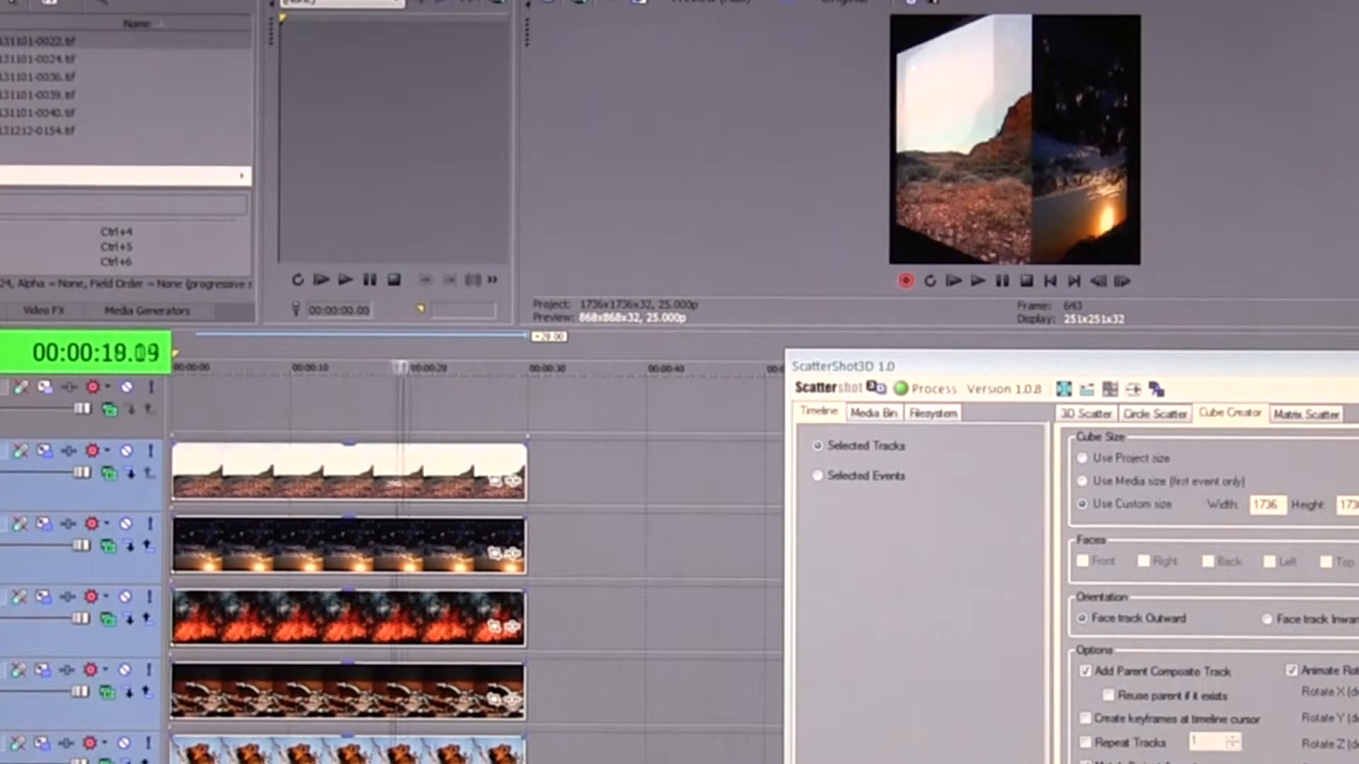
- Add an empty video track below Bottom and browse Explorer to the SCATTERSHOT REVIEW folder
click(272, 366)
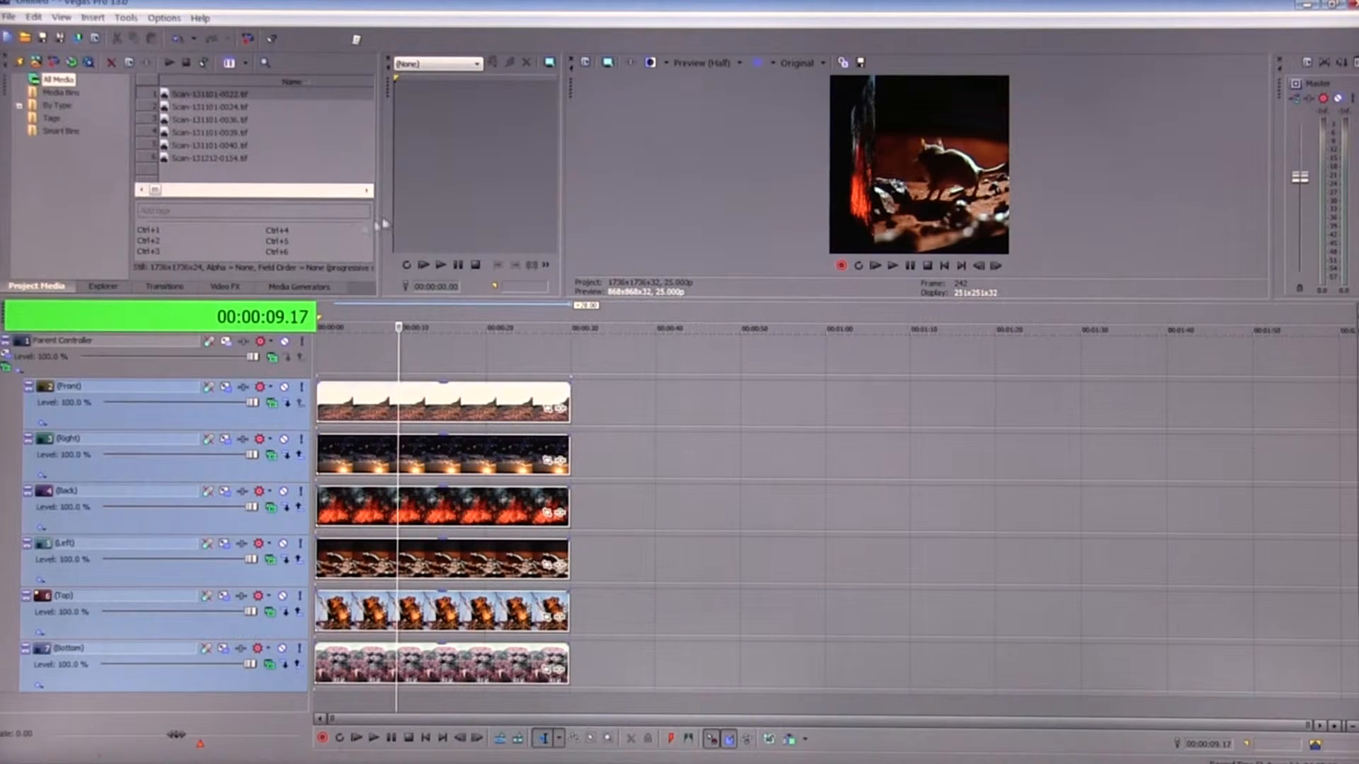
click(103, 286)
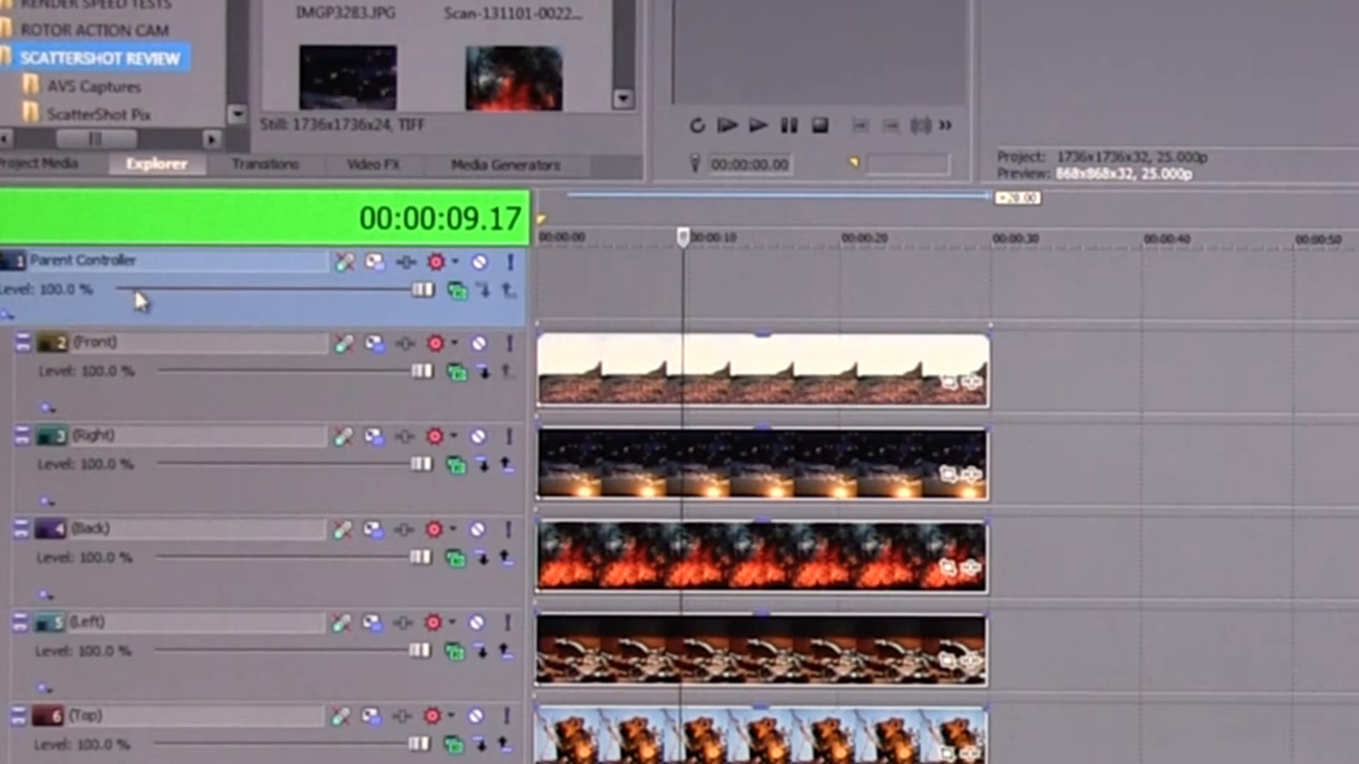
mouse_move(170, 299)
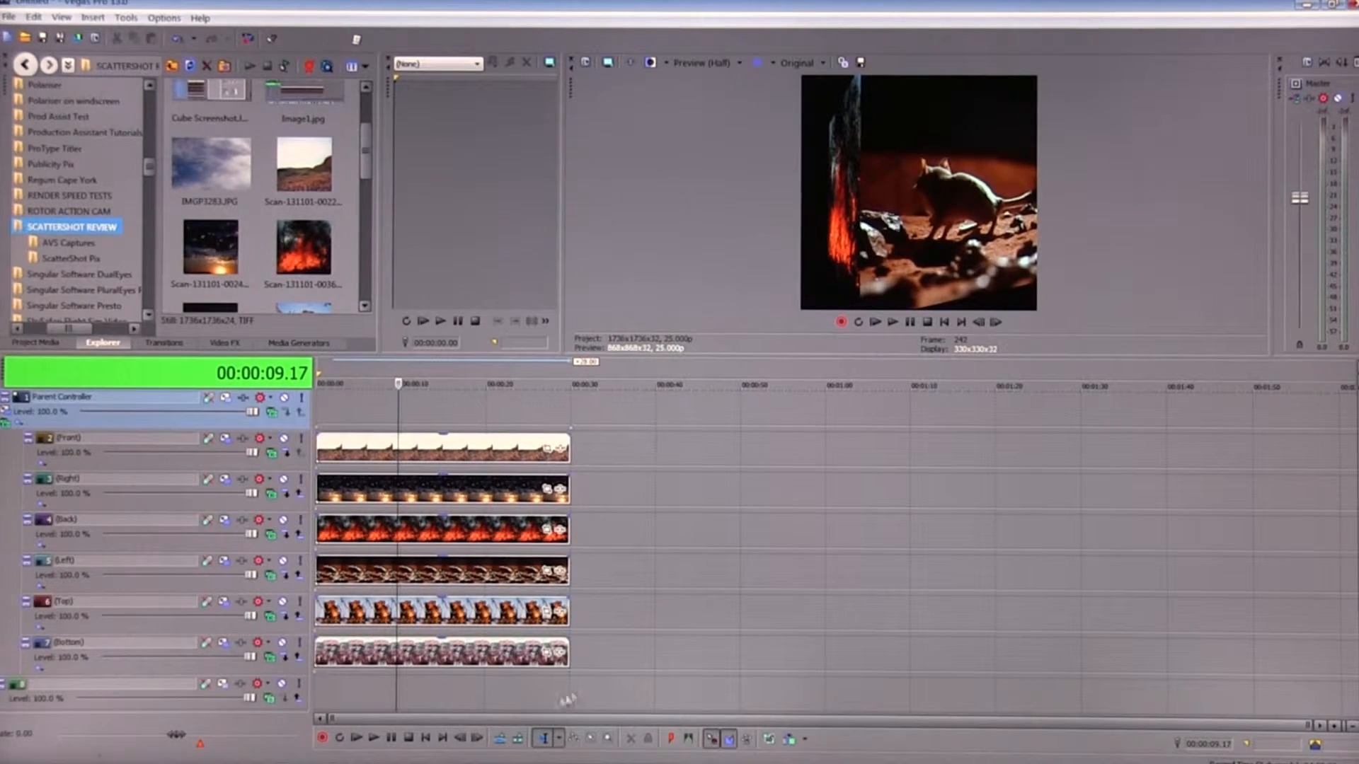
- Drop cloud photo IMGP3283 onto the bottom track and bring up its Event Pan/Crop
click(209, 167)
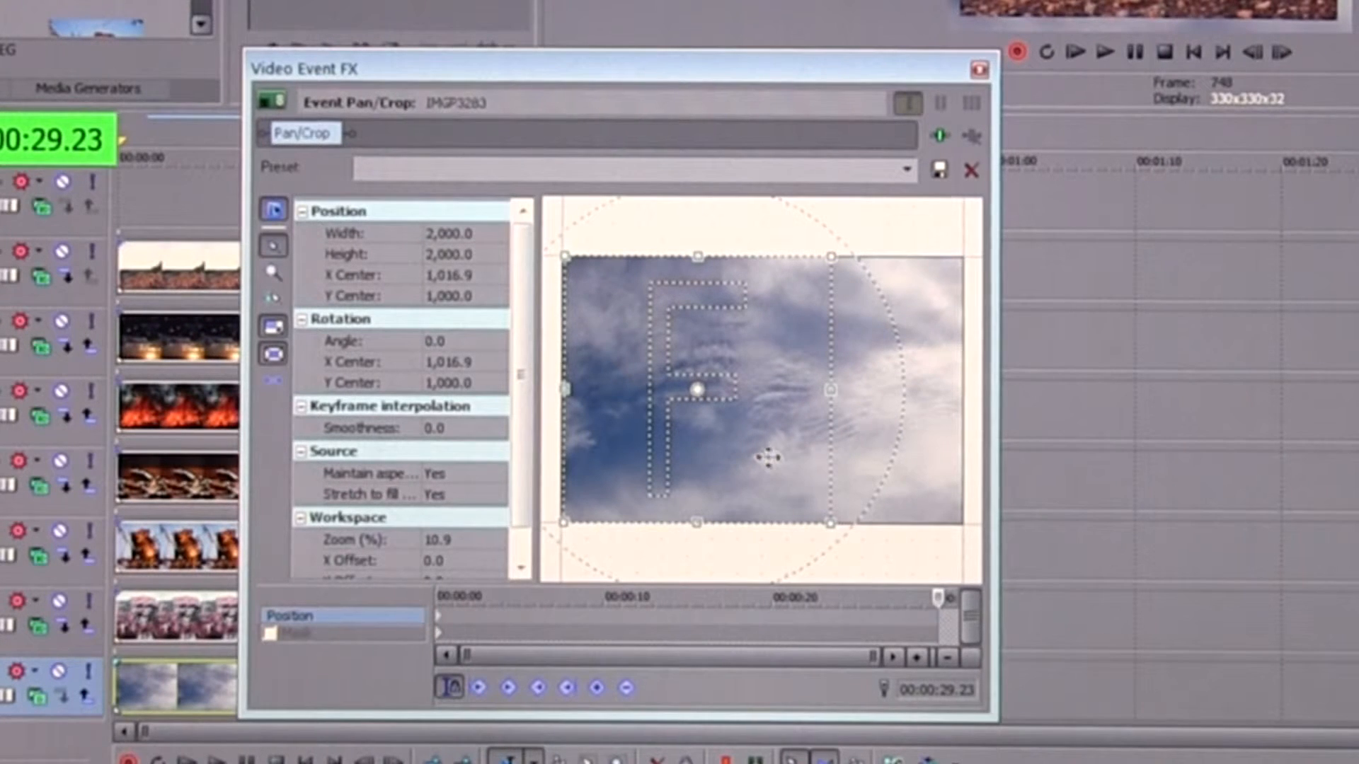
- Shift the cloud crop frame right to X Center 1981.9 and close Event Pan/Crop
drag(698, 390, 824, 390)
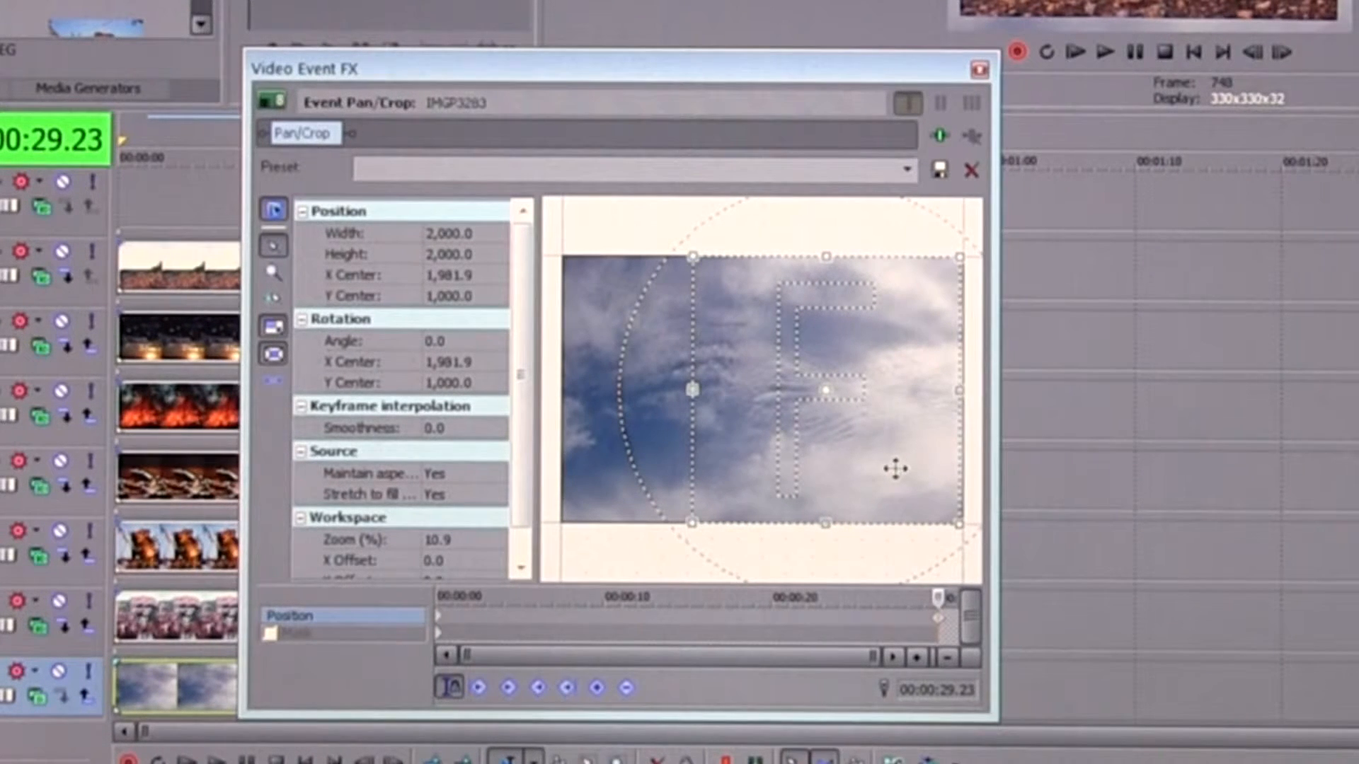
click(980, 65)
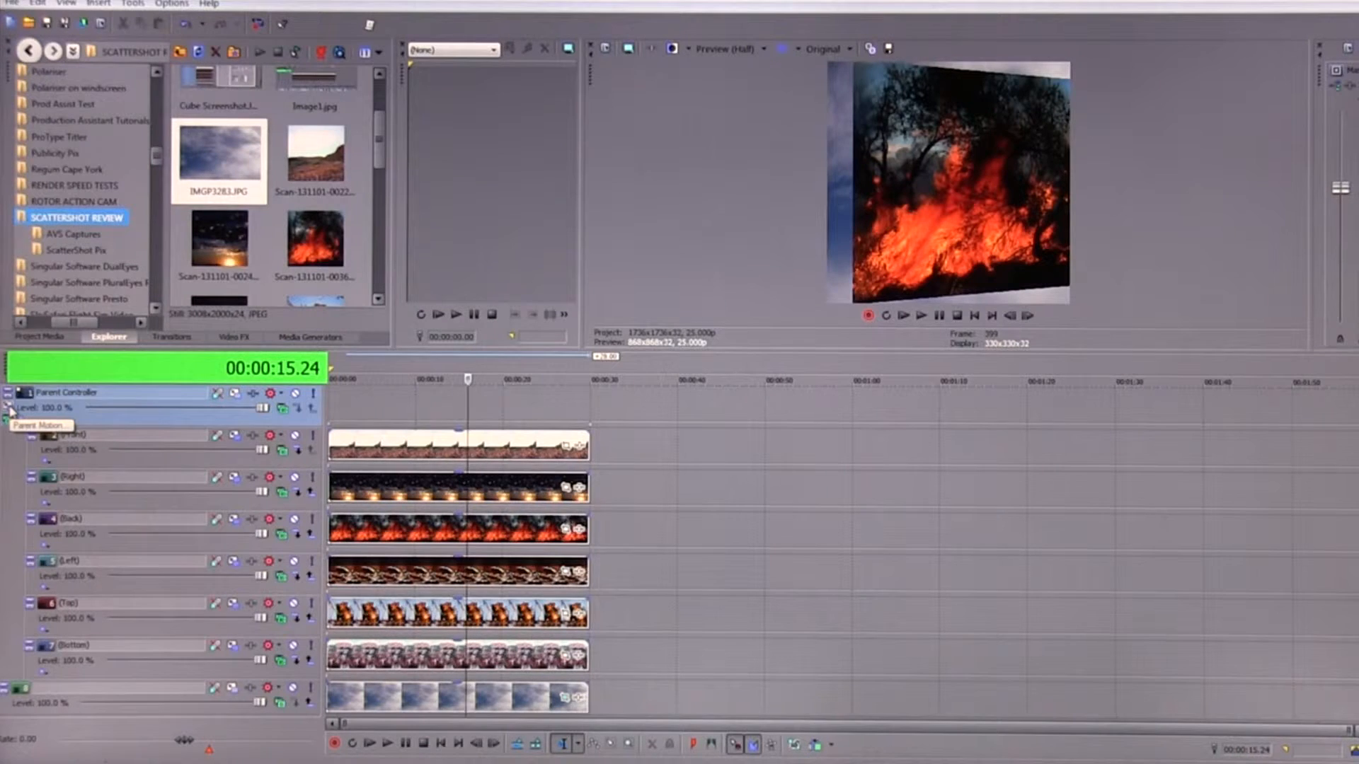
- Tilt the cube via Parent Track Motion to about 87.9, -11.7, -28.8 degrees and enlarge it slightly
click(11, 407)
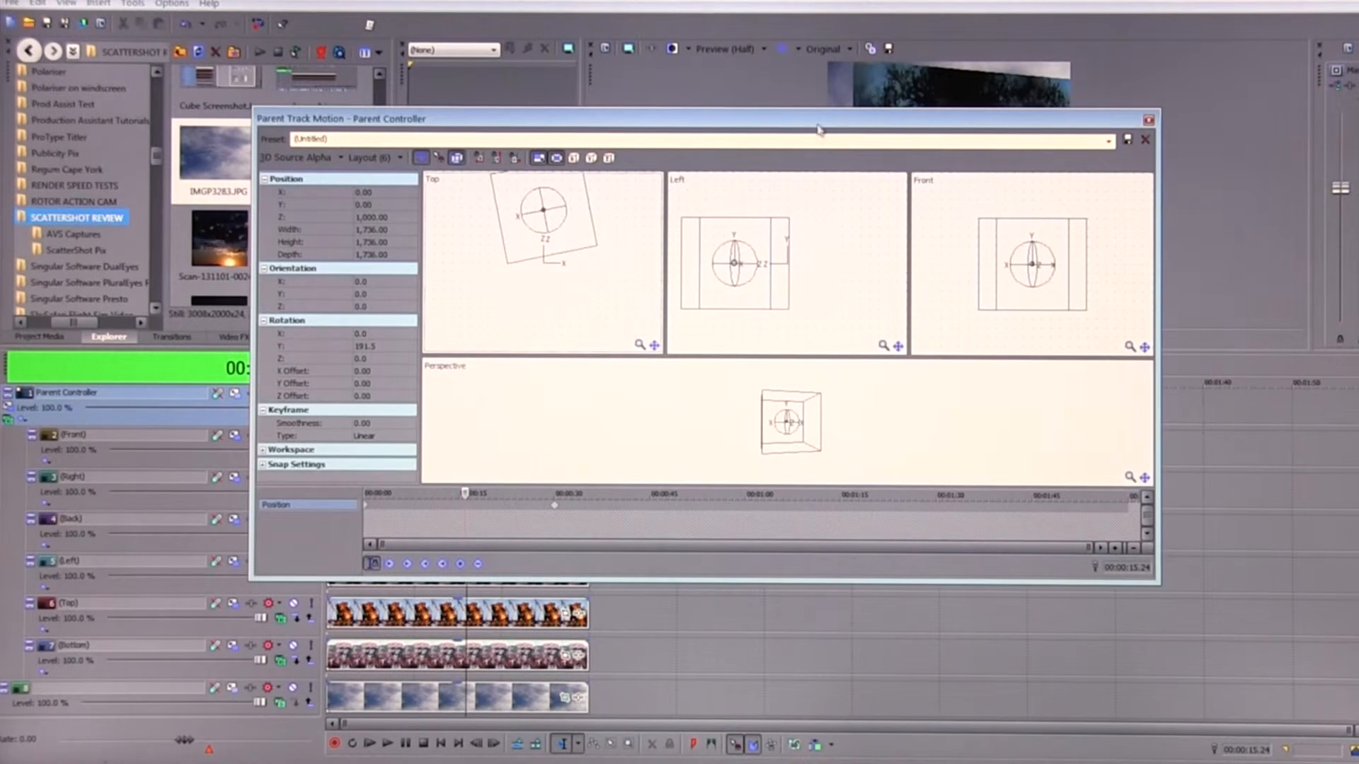
drag(820, 118, 1027, 287)
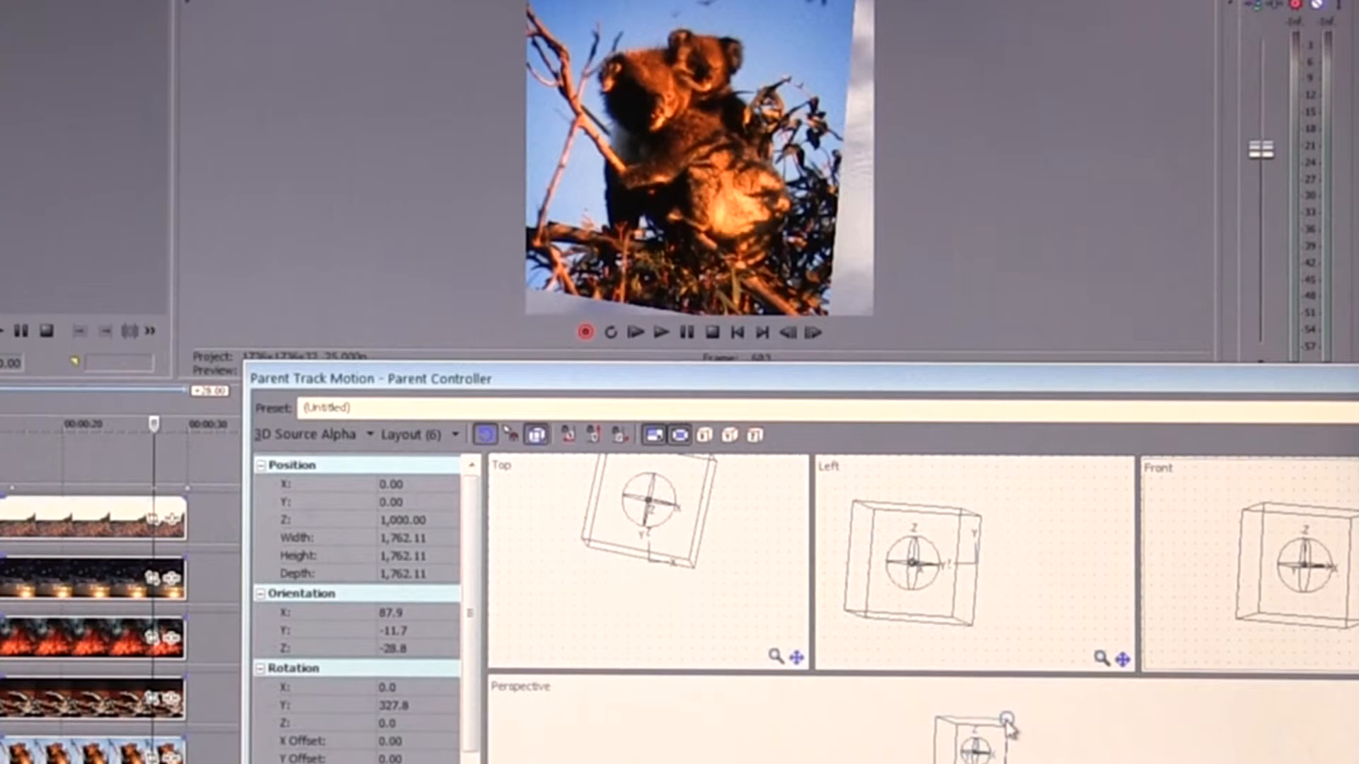
drag(1007, 716, 1022, 730)
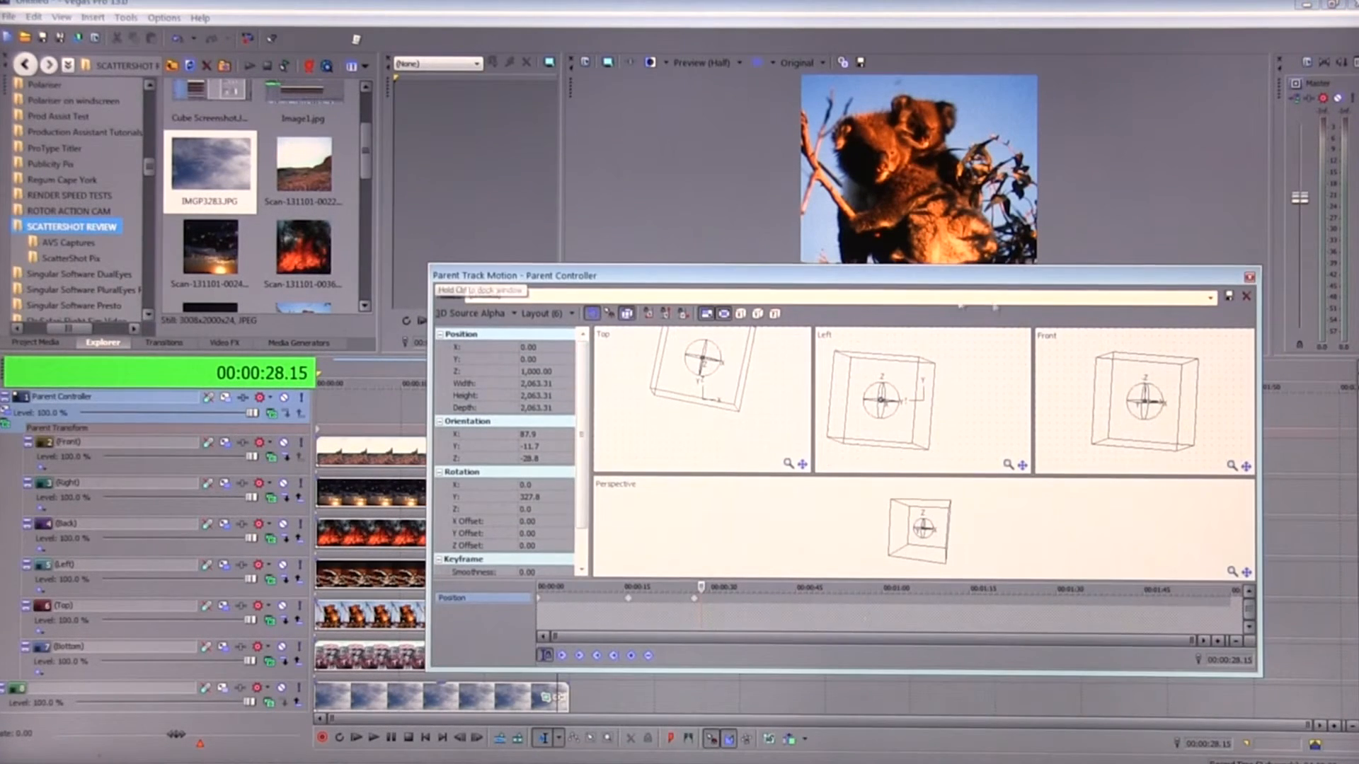
- Scale the cube to about 2,063.31 wide and close Parent Track Motion
click(1247, 295)
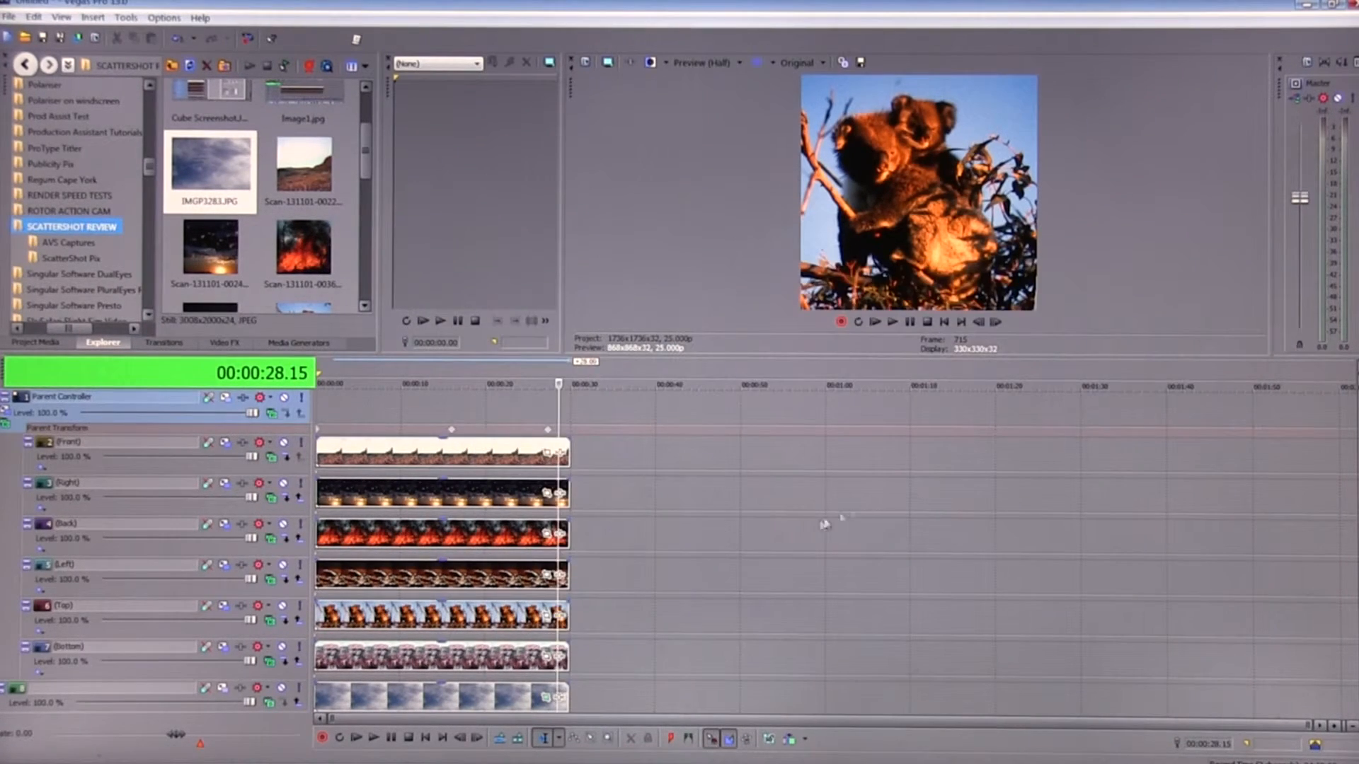
mouse_move(587, 442)
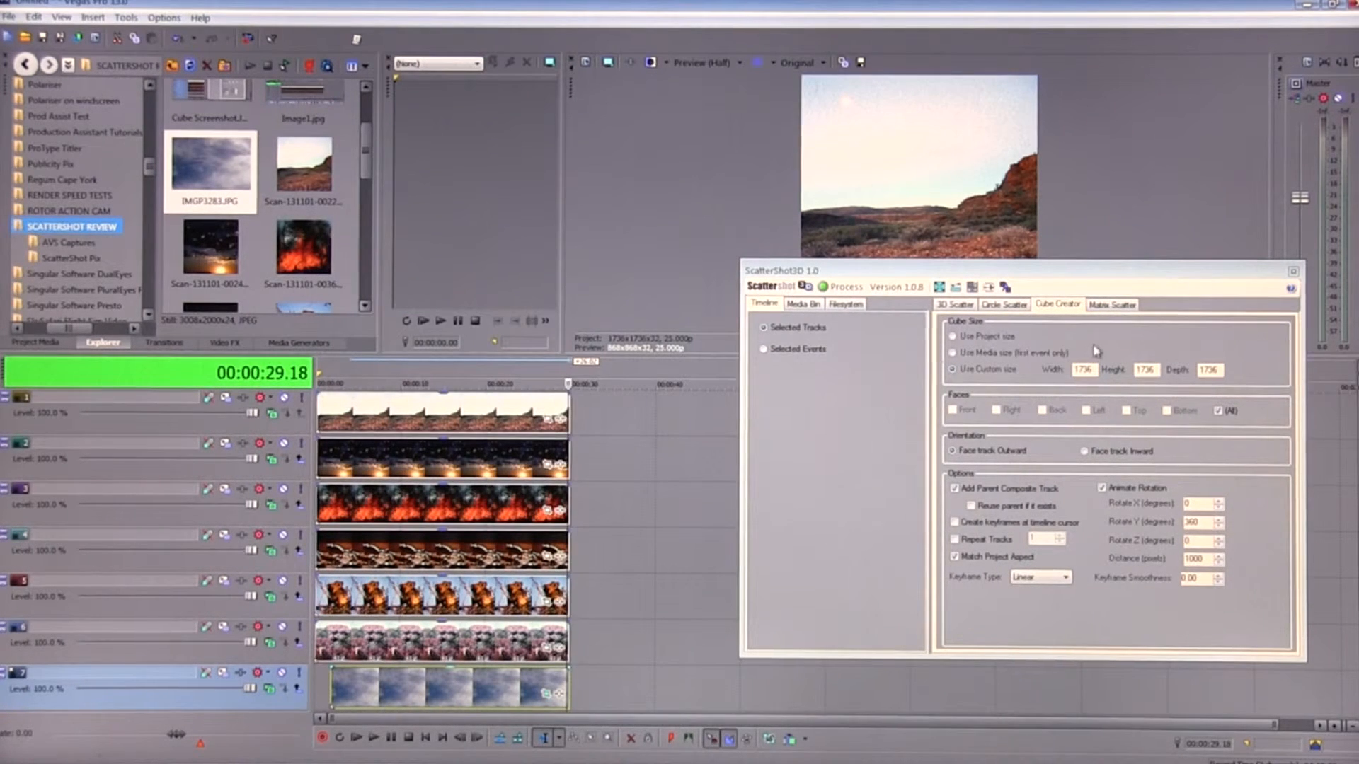
- Apply 3D Scatter with Visit each track and a parent composite track, then play it from the start
click(954, 305)
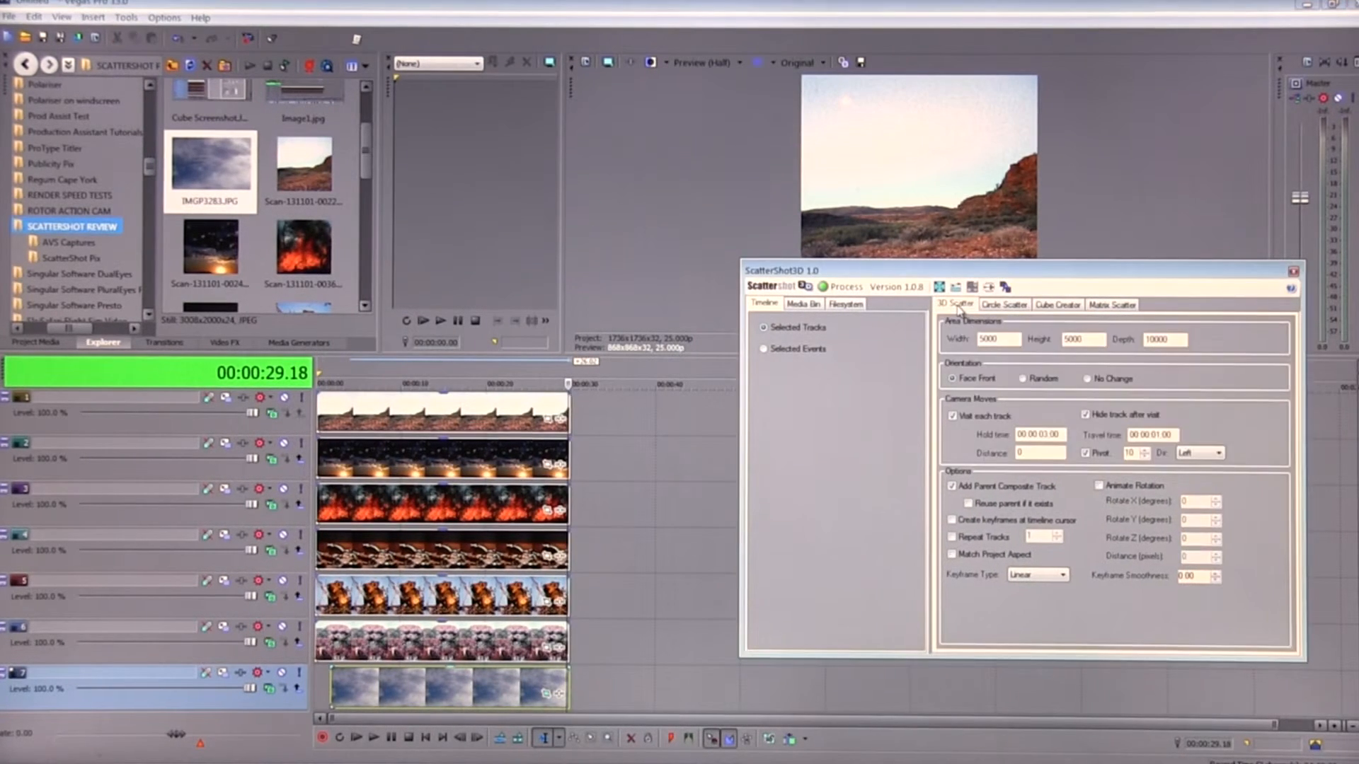
mouse_move(1041, 416)
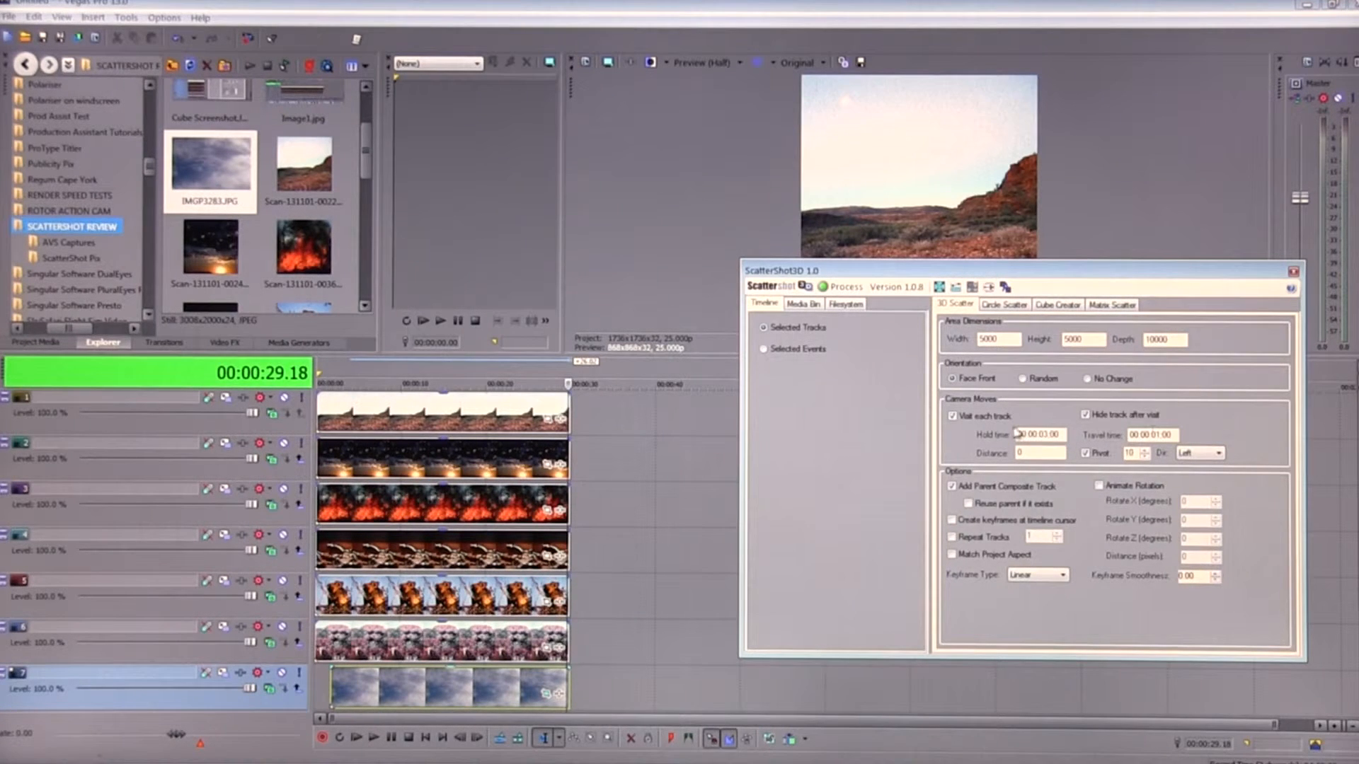
mouse_move(824, 336)
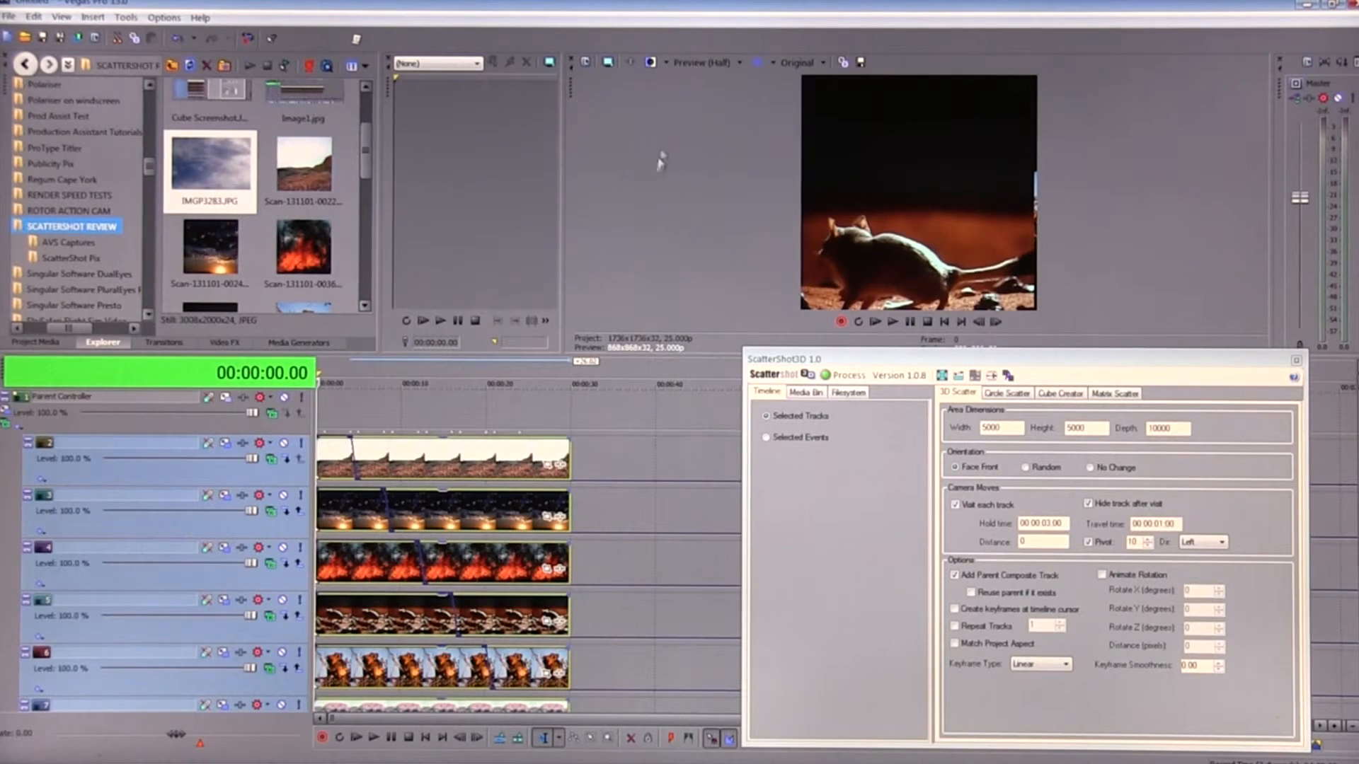
click(377, 739)
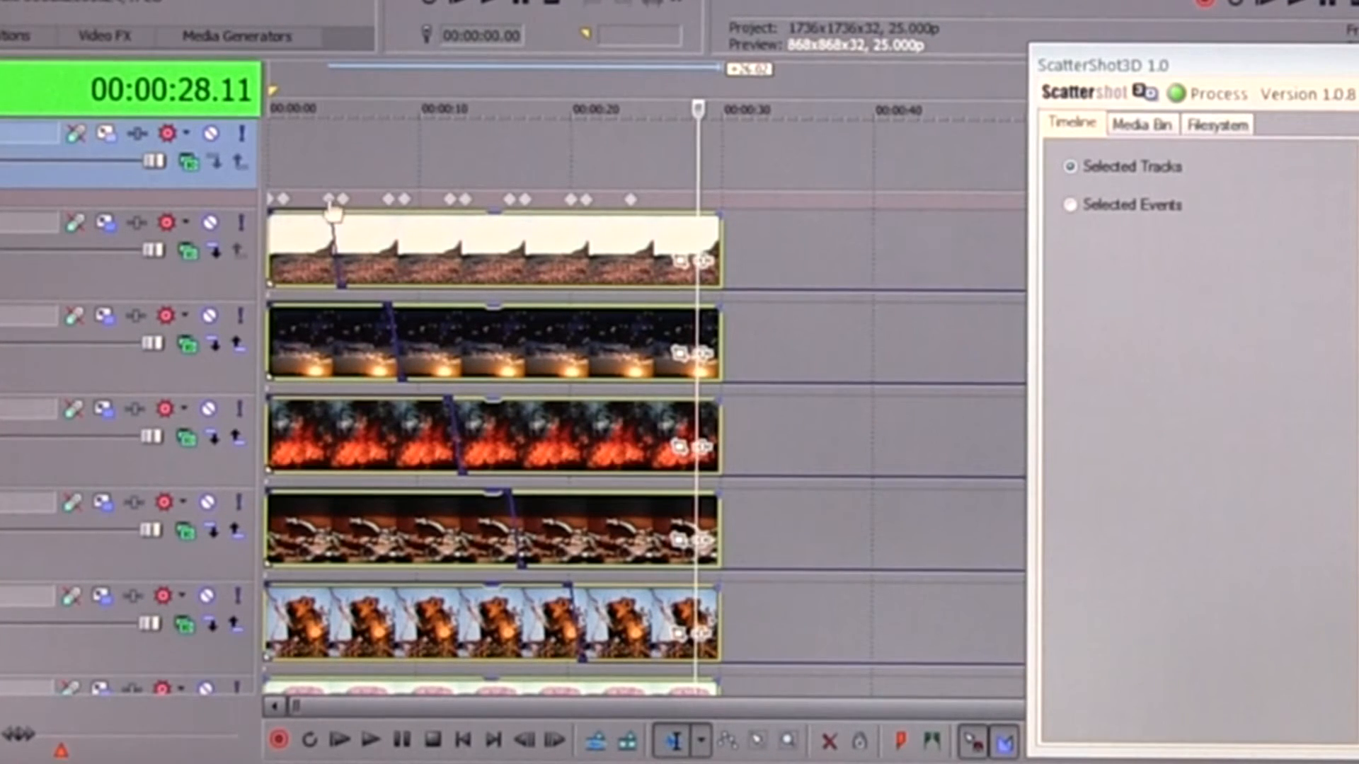
mouse_move(660, 404)
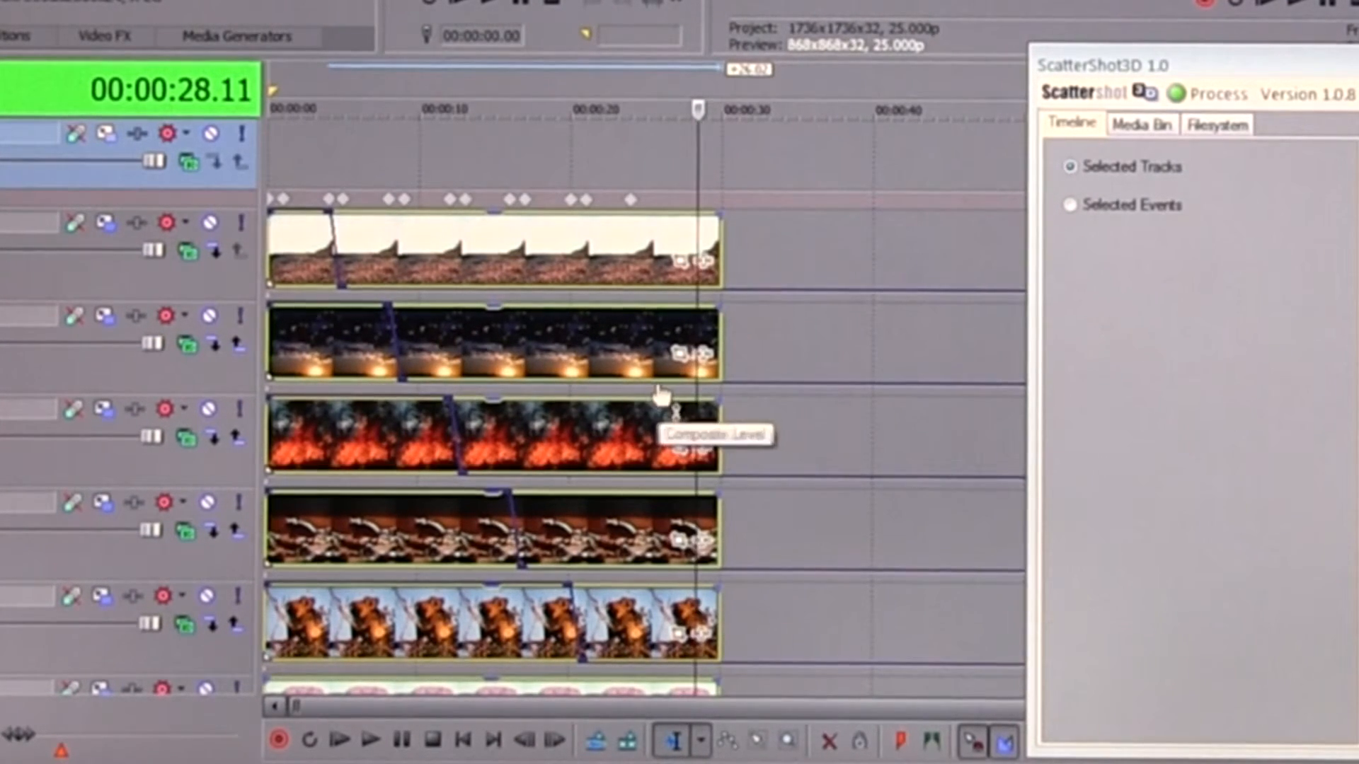
mouse_move(307, 341)
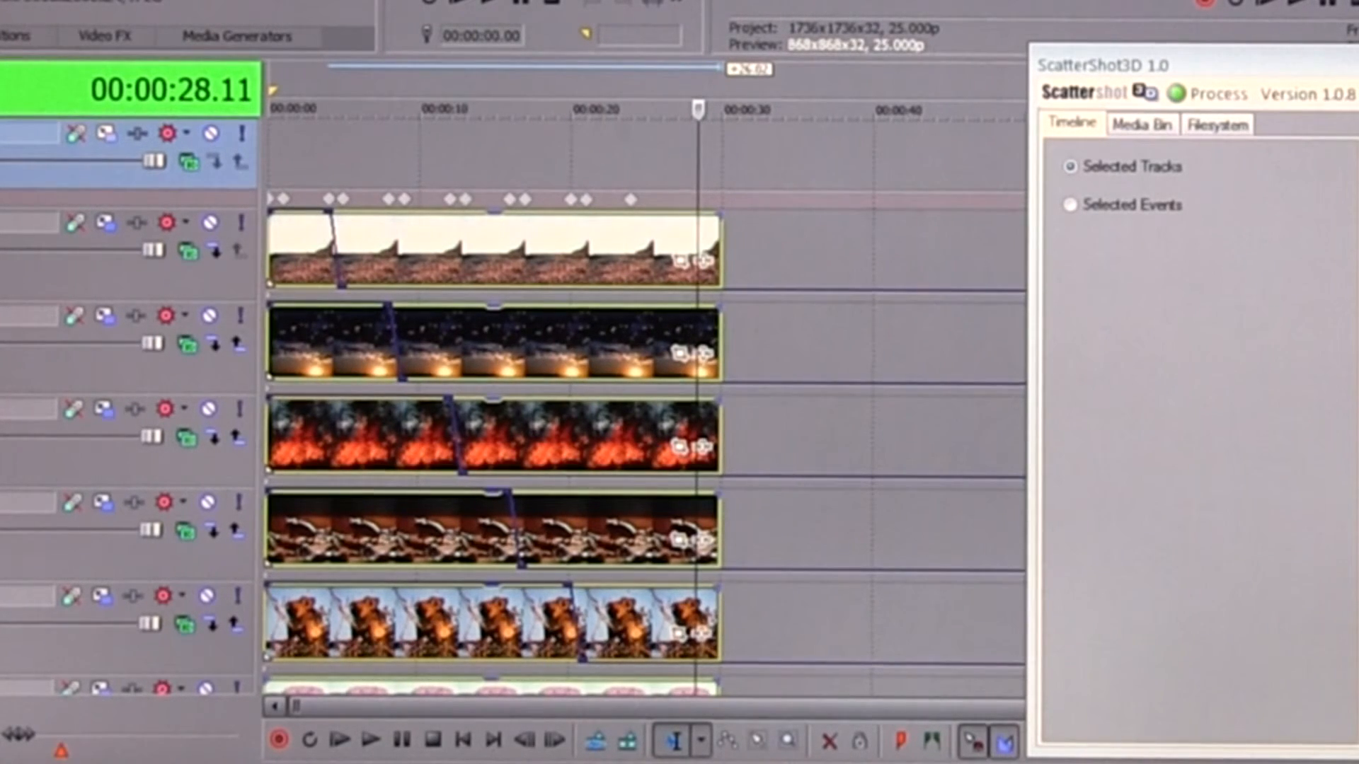
scroll(down, 3)
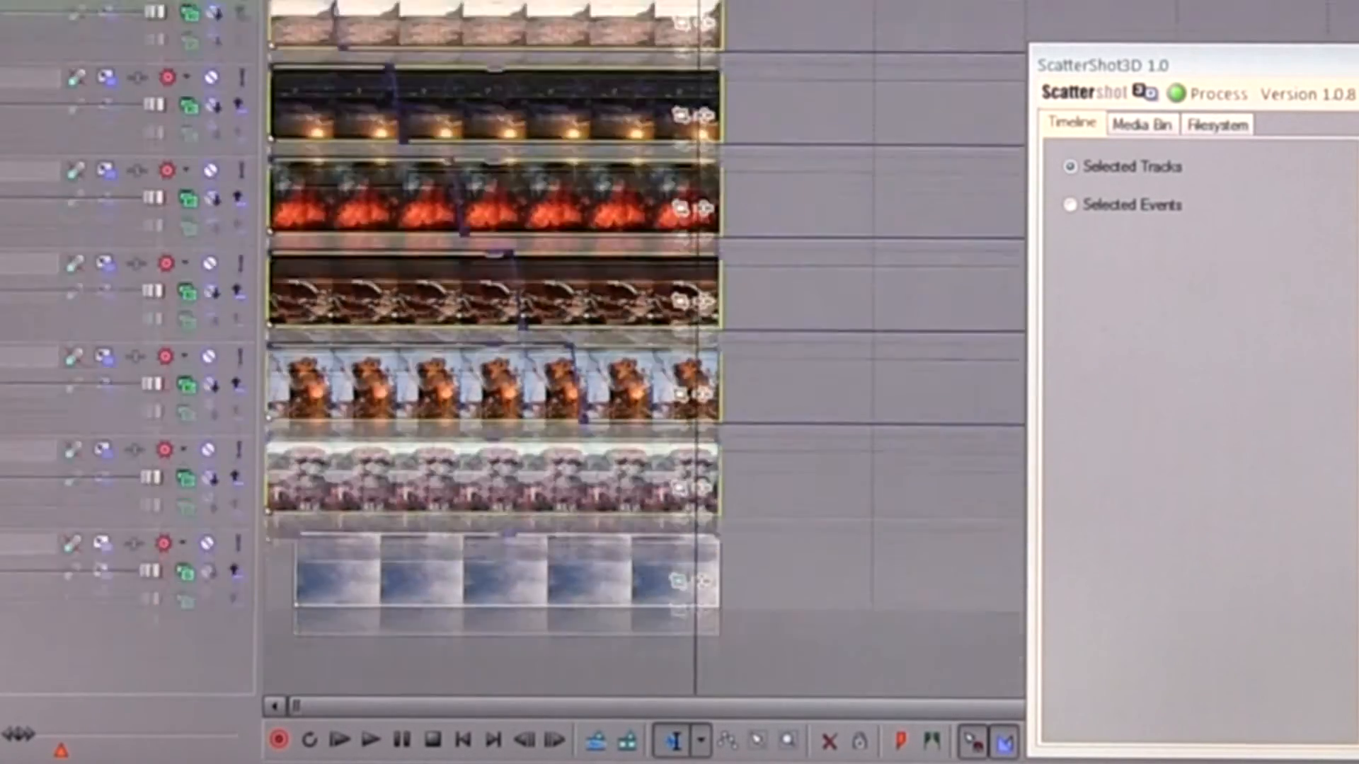
scroll(down, 3)
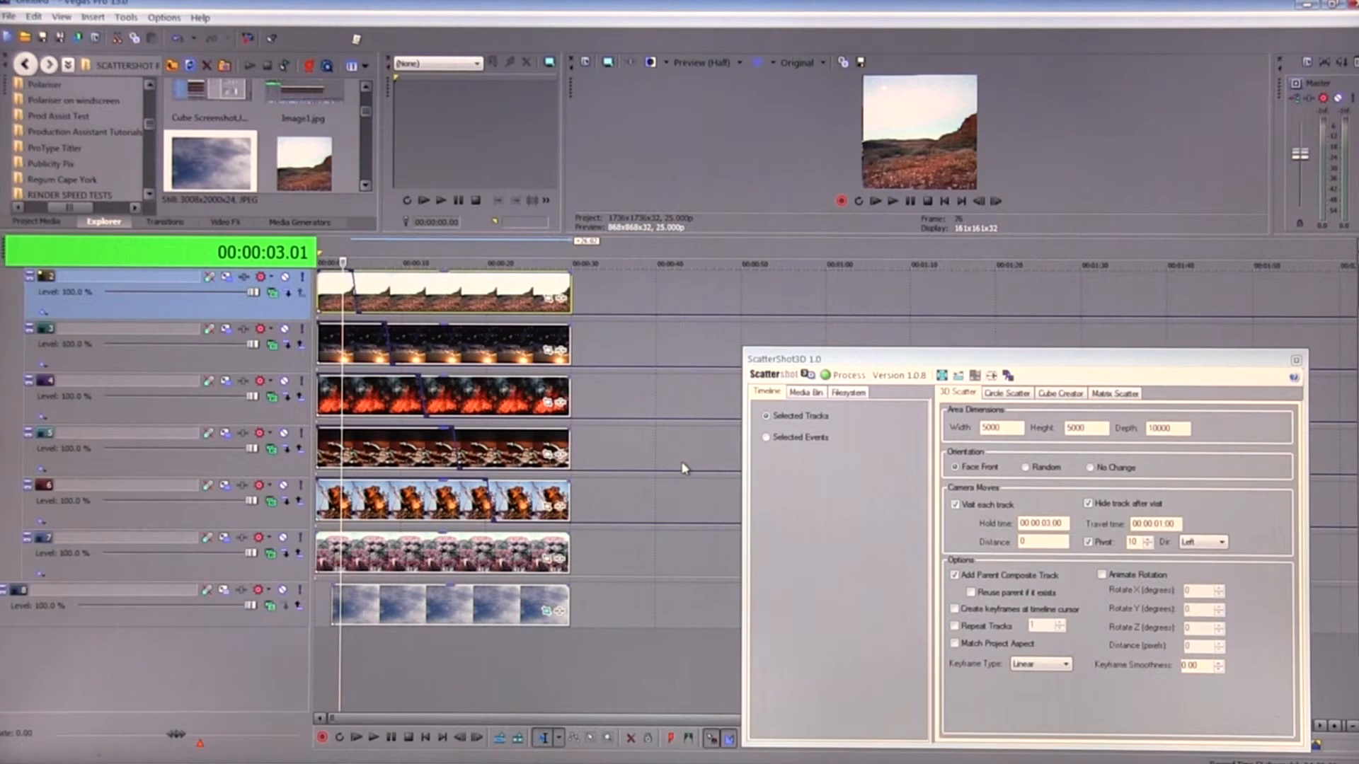
mouse_move(665, 484)
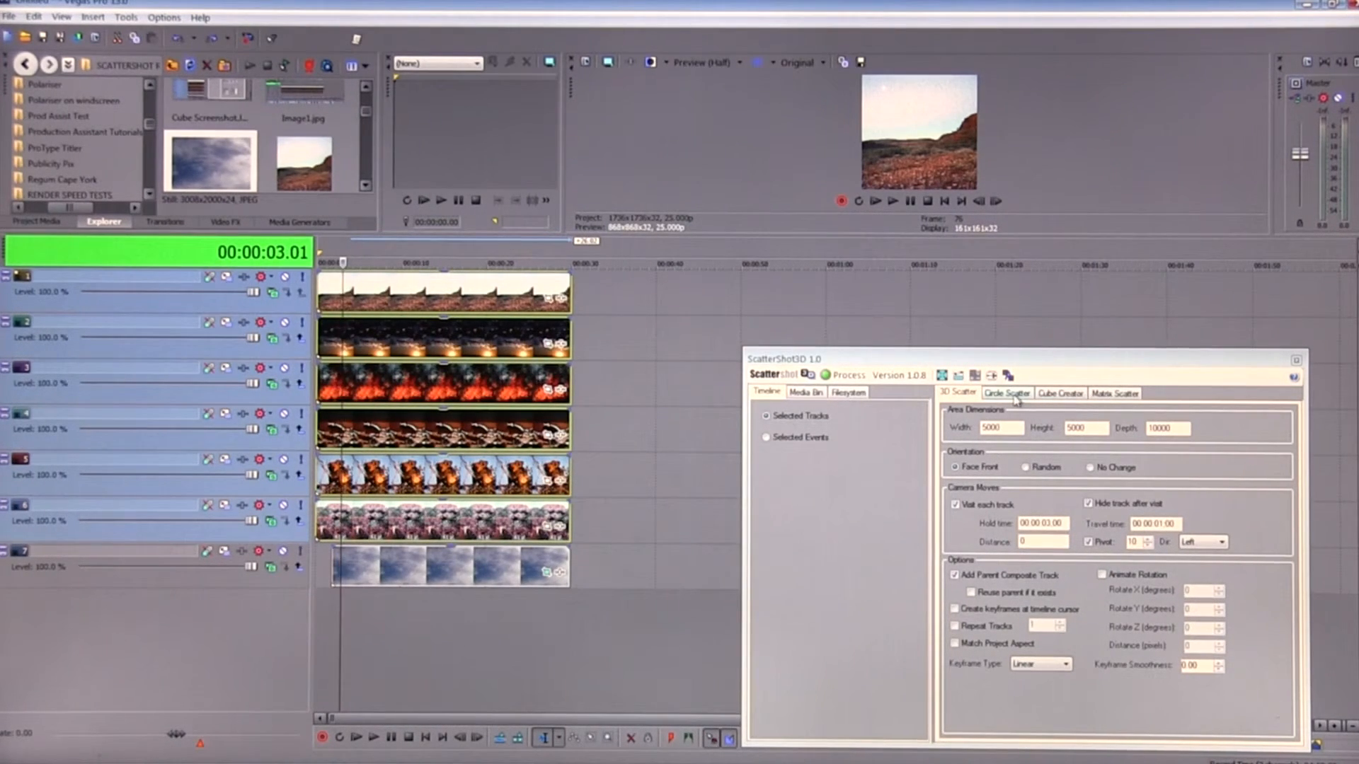
- Undo the 3D scatter and bring up the Circle Scatter settings
click(1008, 394)
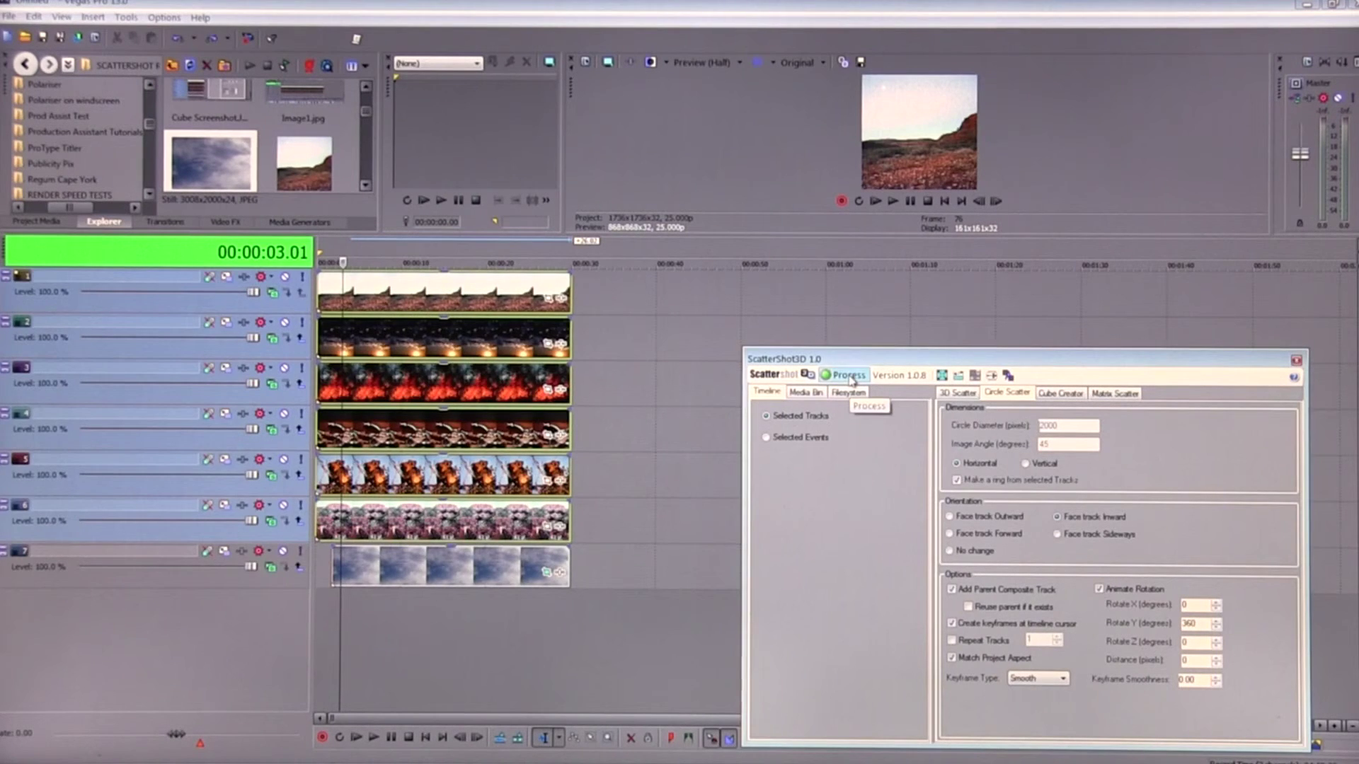
- Process Circle Scatter: diameter 2000, angle 45, horizontal, inward-facing, Y 360 smooth rotation
click(843, 375)
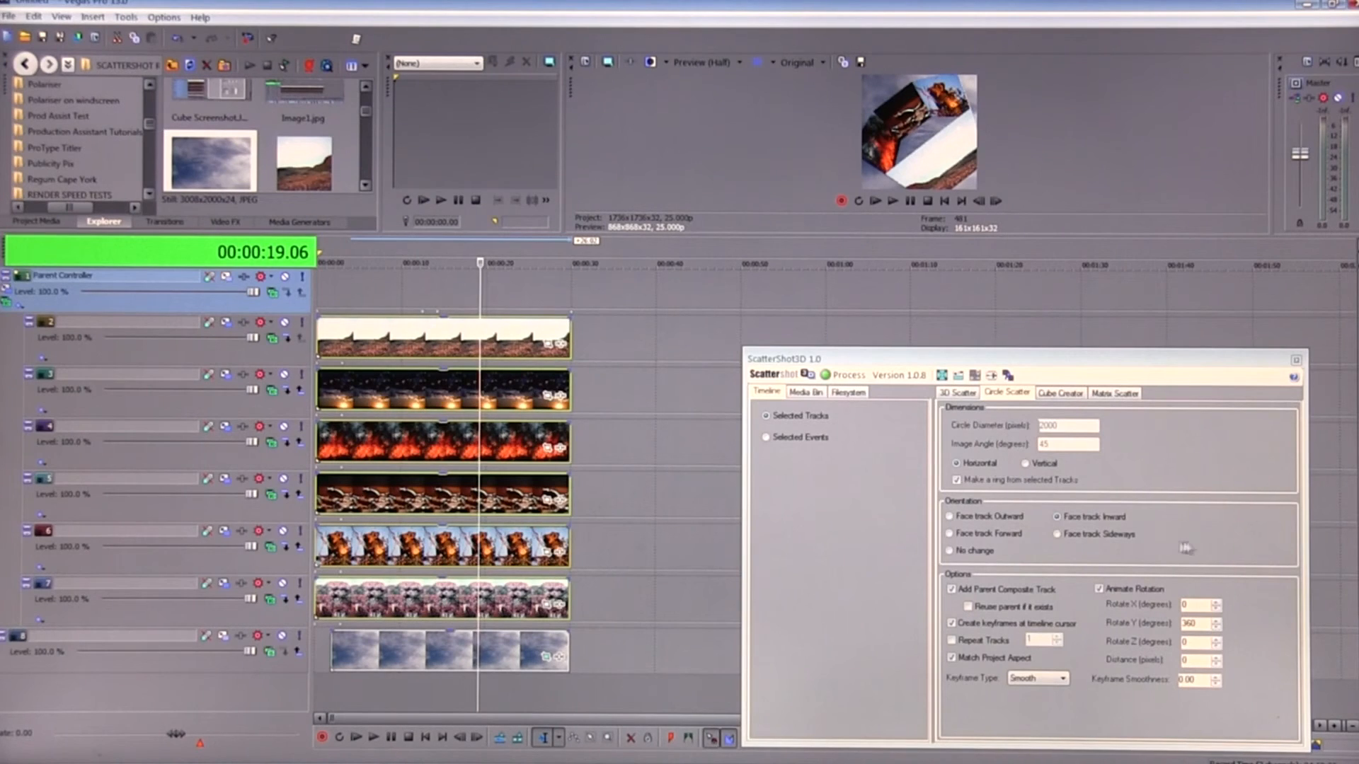
- Replace the ring with a Matrix Scatter video wall and preview it spinning over the clouds
click(1115, 393)
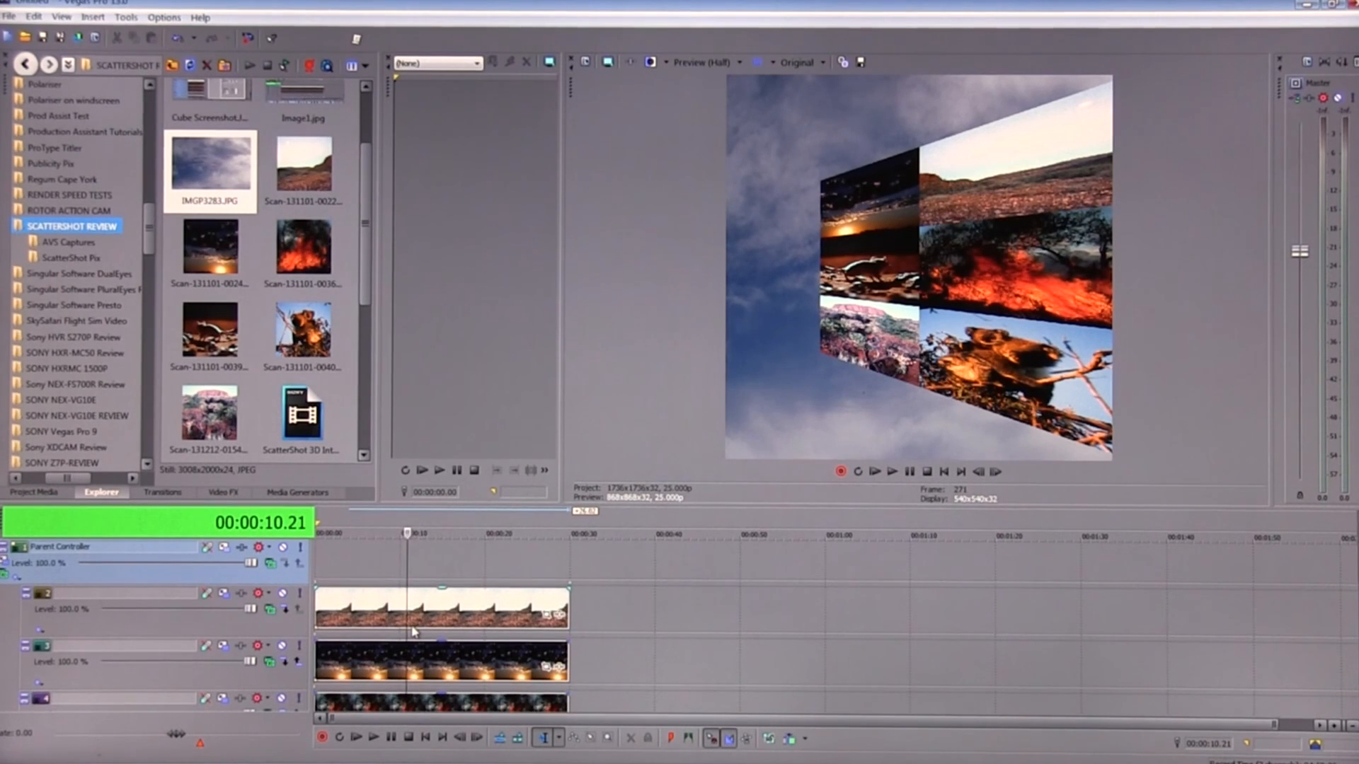
mouse_move(671, 610)
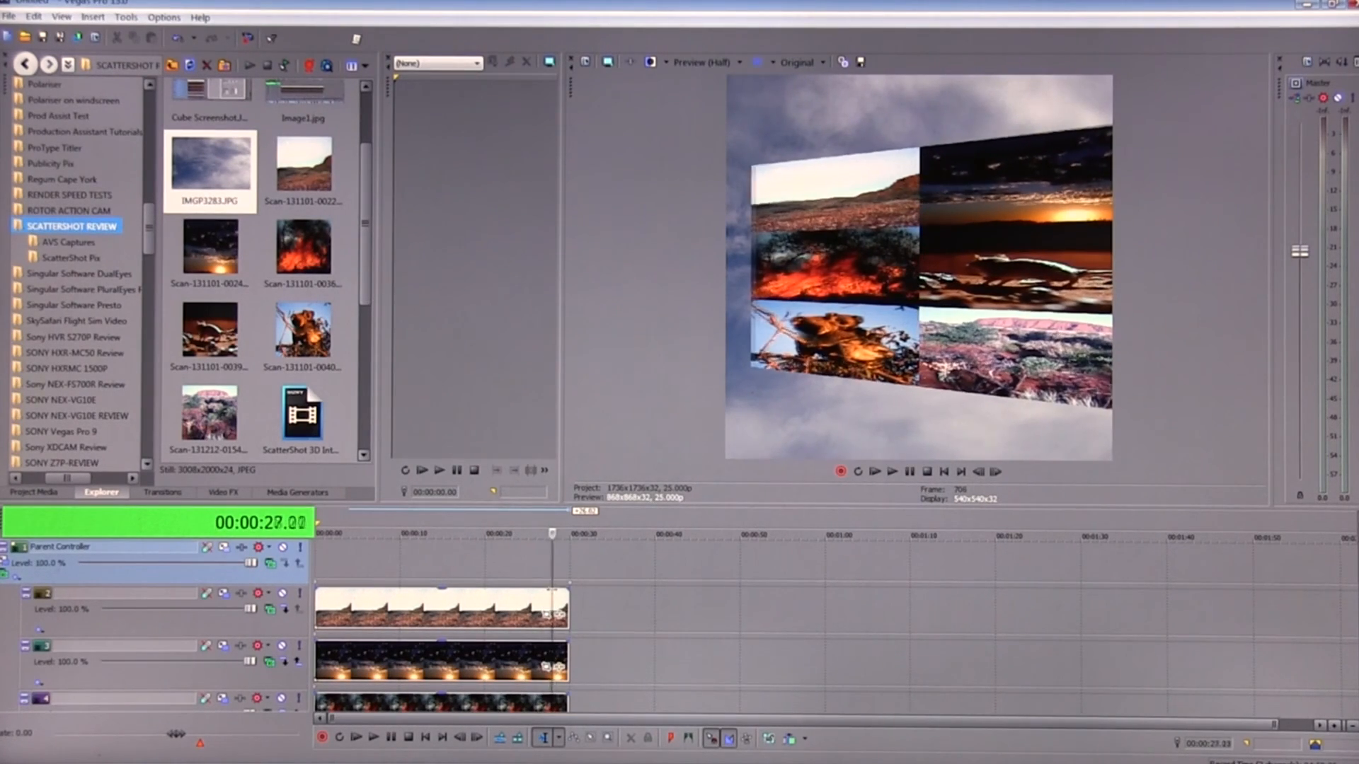
click(381, 532)
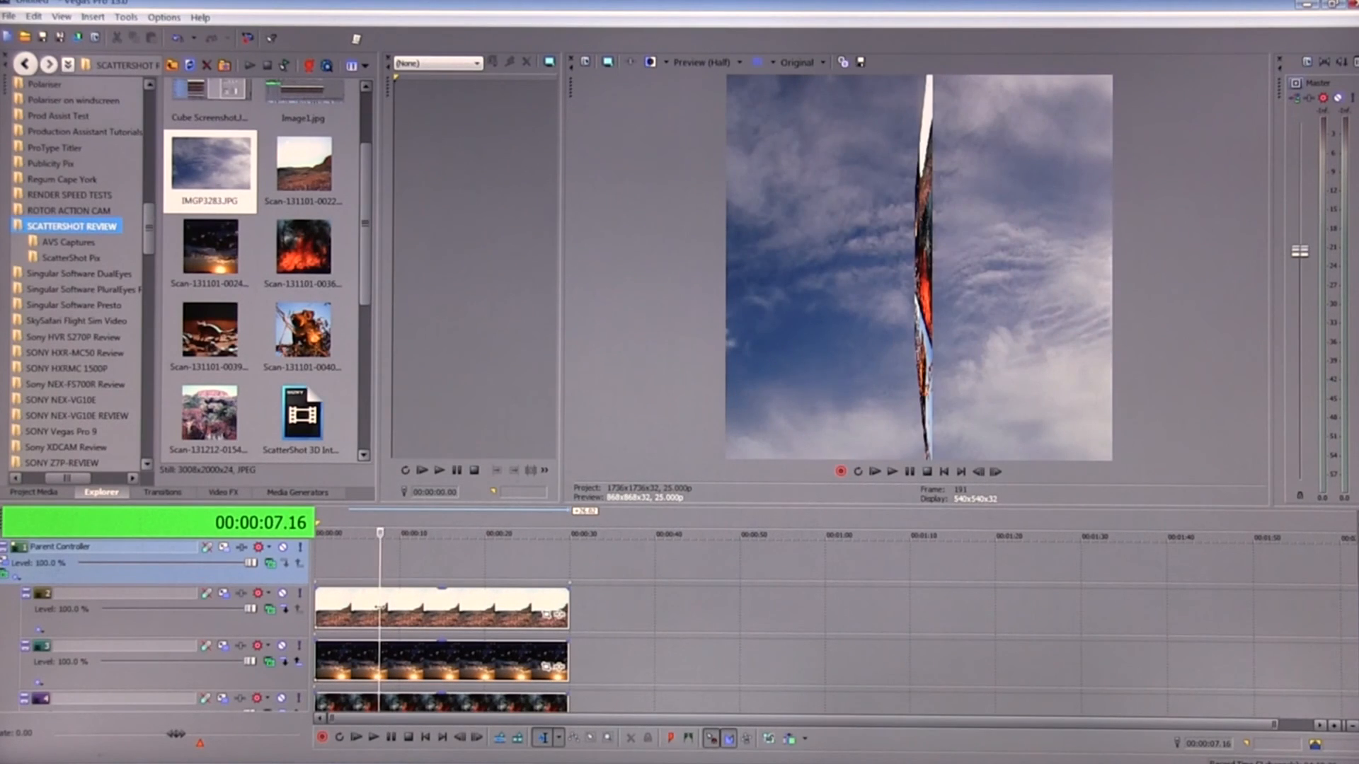